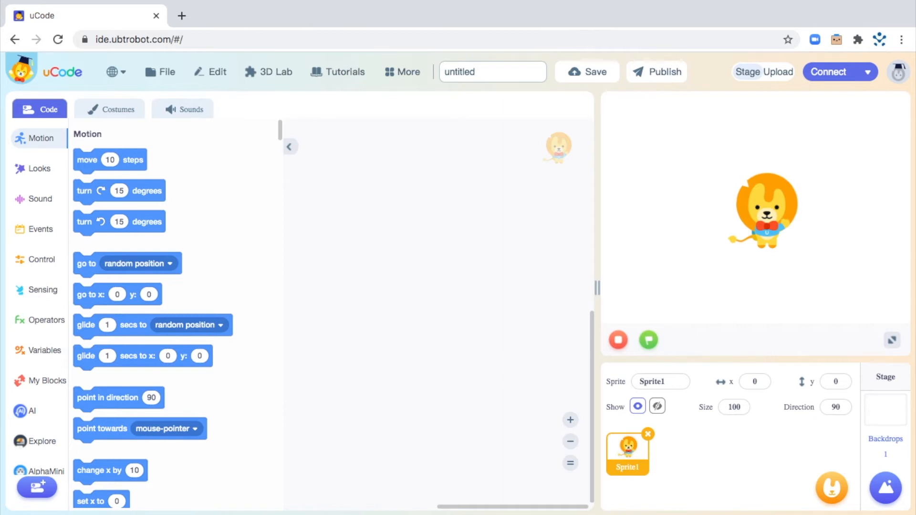
pyautogui.moveTo(192, 160)
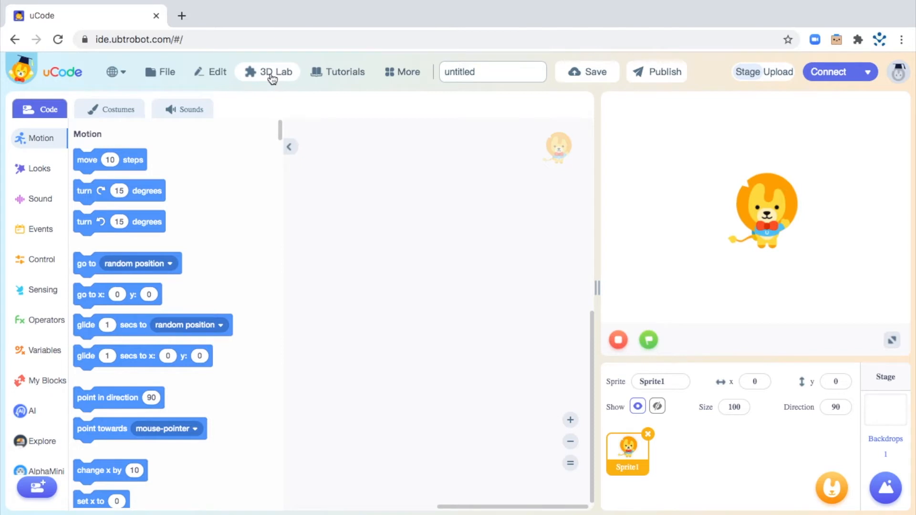
# Launch the Fan model's 3D drive simulation from 3D Lab's 3D Simulation collection.
pyautogui.click(273, 71)
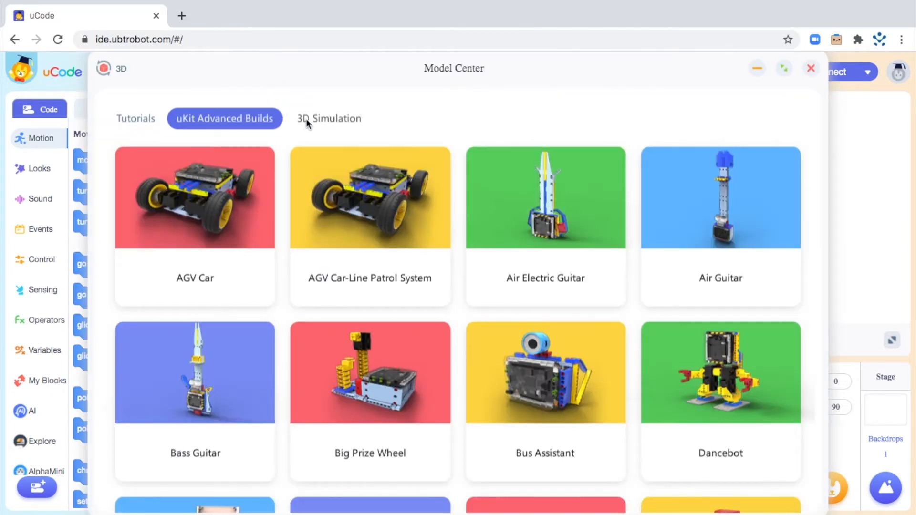
pyautogui.click(329, 119)
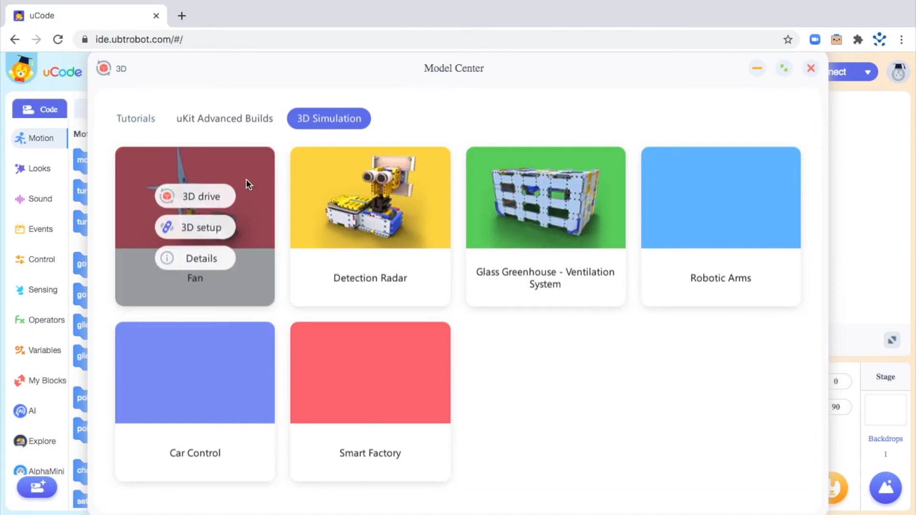
pyautogui.click(195, 196)
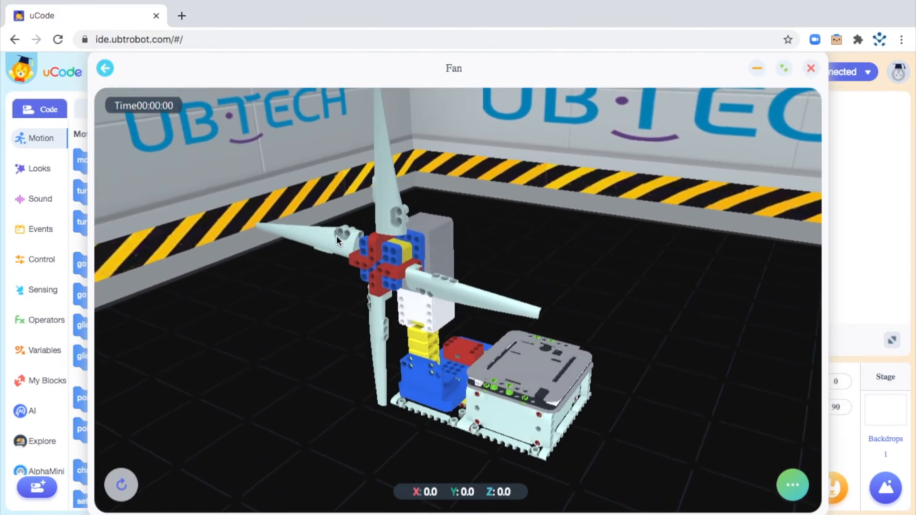
# Shrink the Fan simulation to a small window and open the motor block's ID list.
pyautogui.click(757, 69)
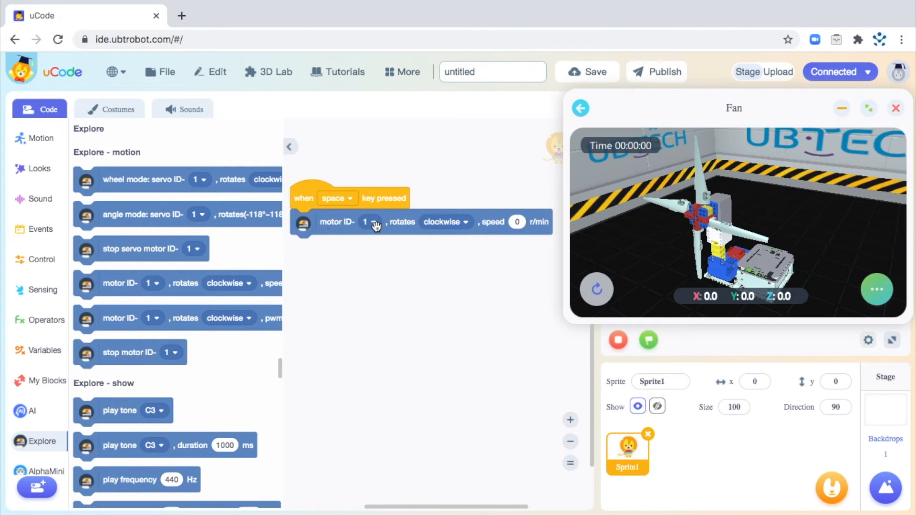
pyautogui.click(372, 222)
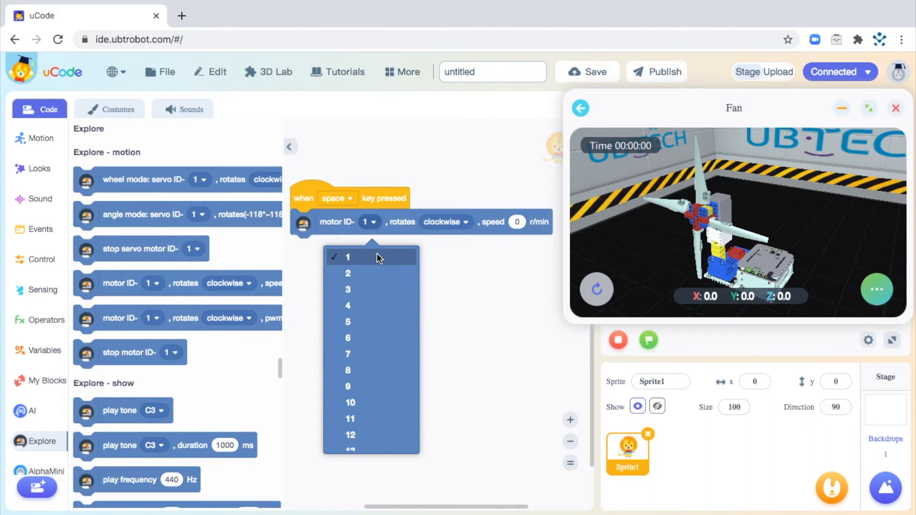
# Set the motor block to motor ID 1 rotating clockwise, ready to edit its speed.
pyautogui.click(348, 258)
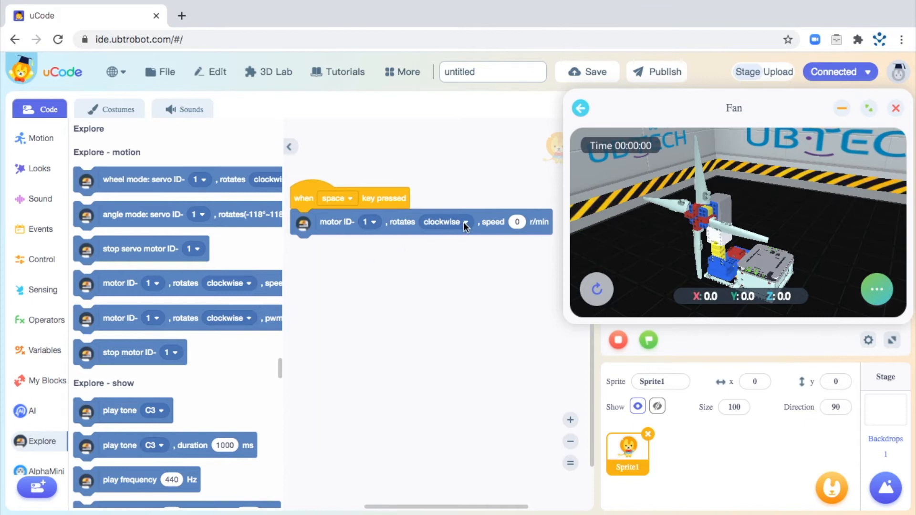
pyautogui.click(445, 222)
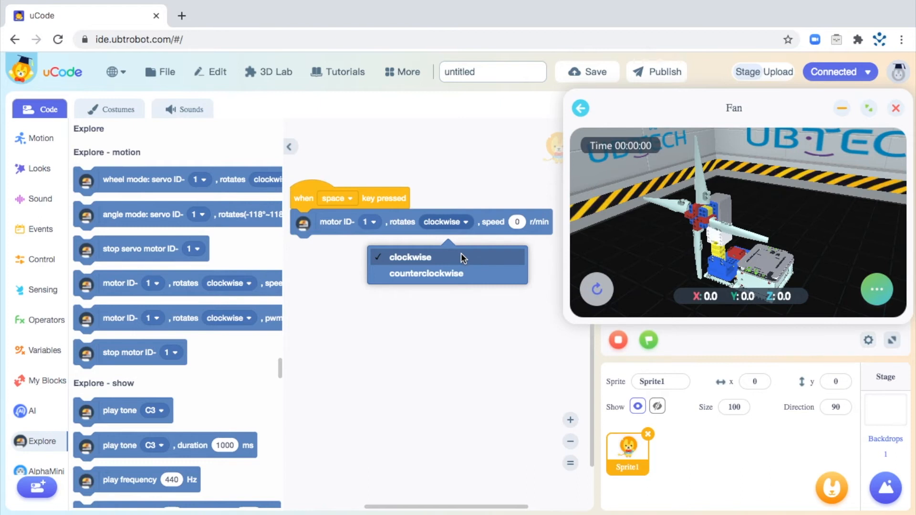
pyautogui.click(411, 257)
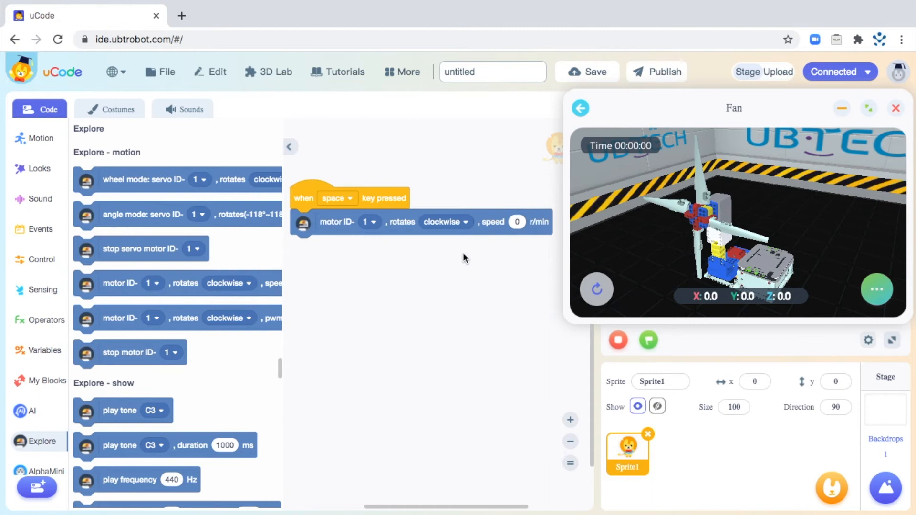
pyautogui.click(517, 222)
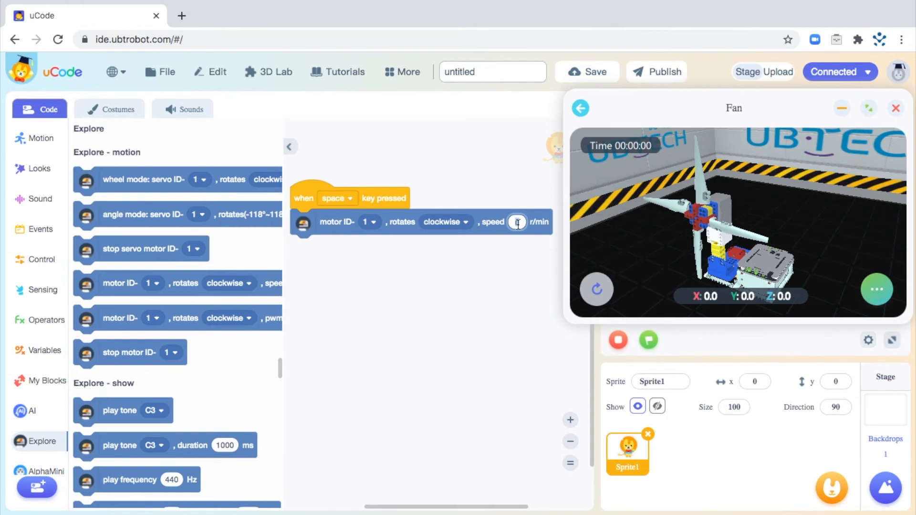
# Enter 140 r/min as the motor block's speed.
pyautogui.write('140')
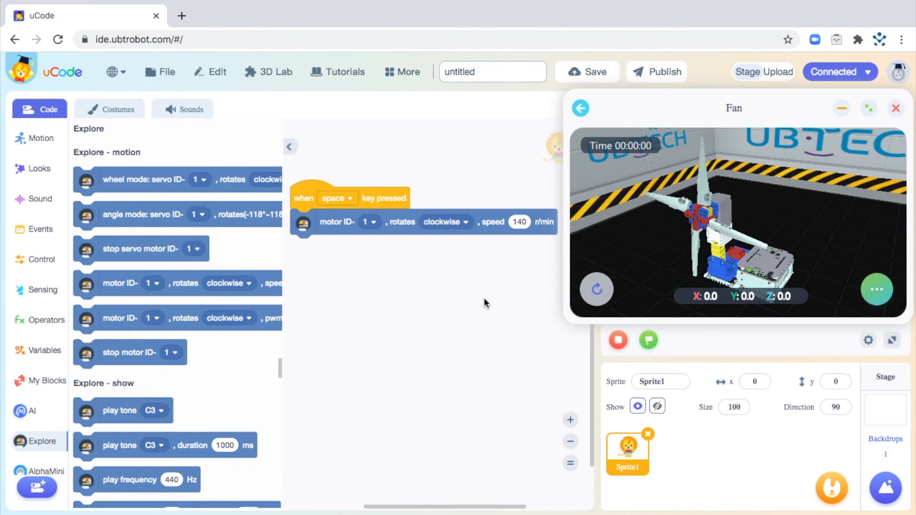
# Run the space-key script so the fan spins, then stop the program.
pyautogui.click(868, 109)
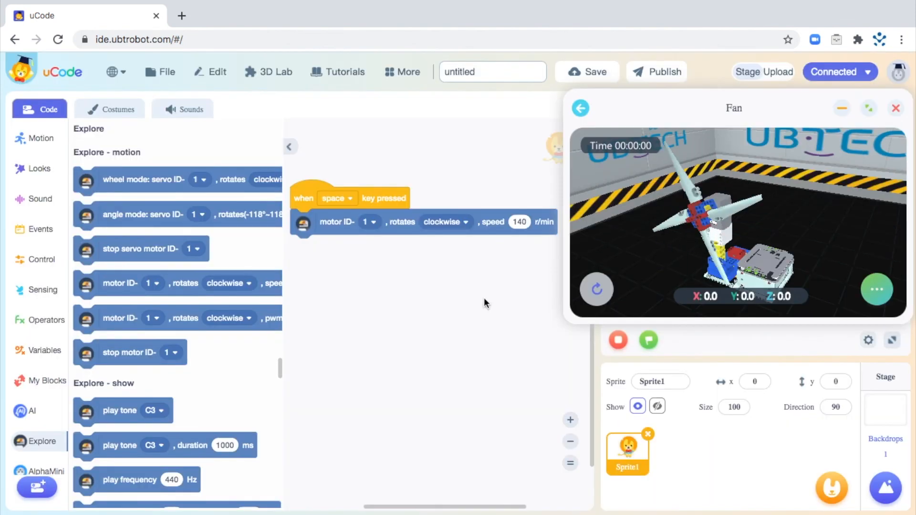
pyautogui.click(617, 340)
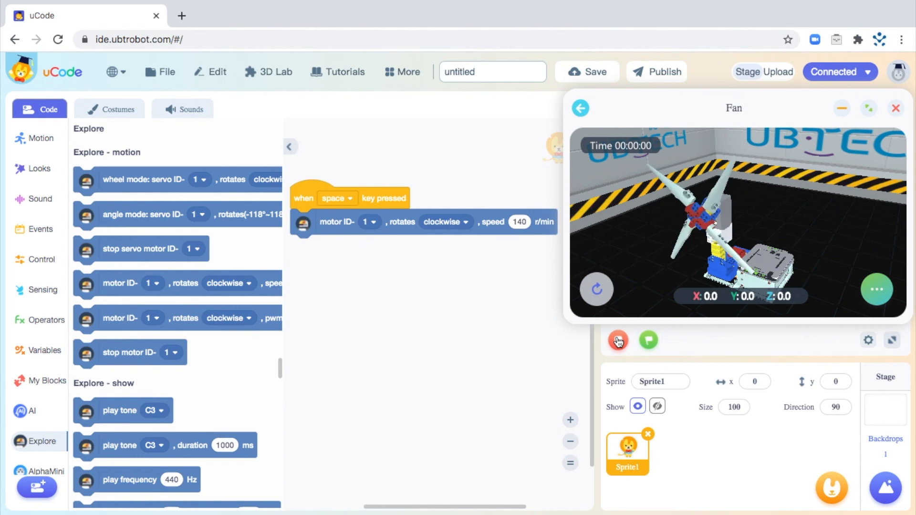